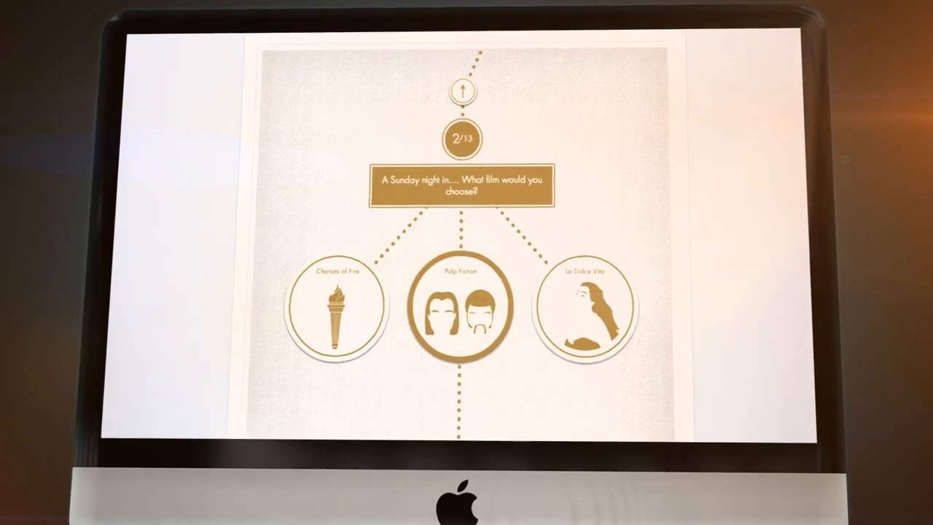
# Step: Enter on the foodie quiz result and reach the catalogue of campaign types like coupons and offers
pyautogui.click(461, 306)
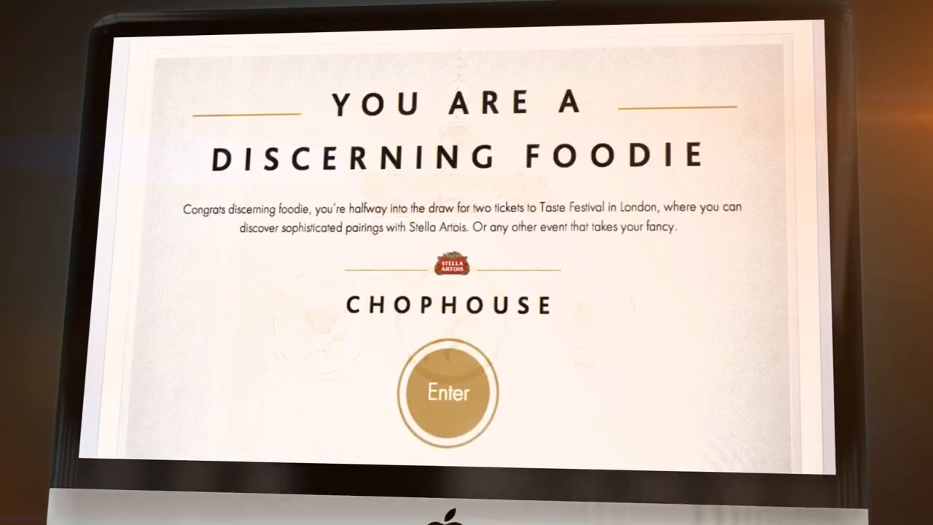
pyautogui.click(449, 392)
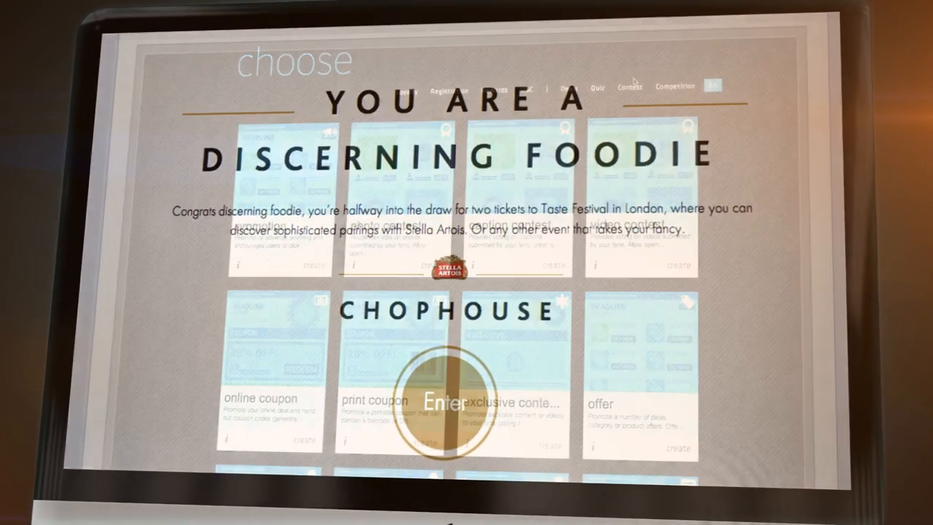
pyautogui.click(631, 86)
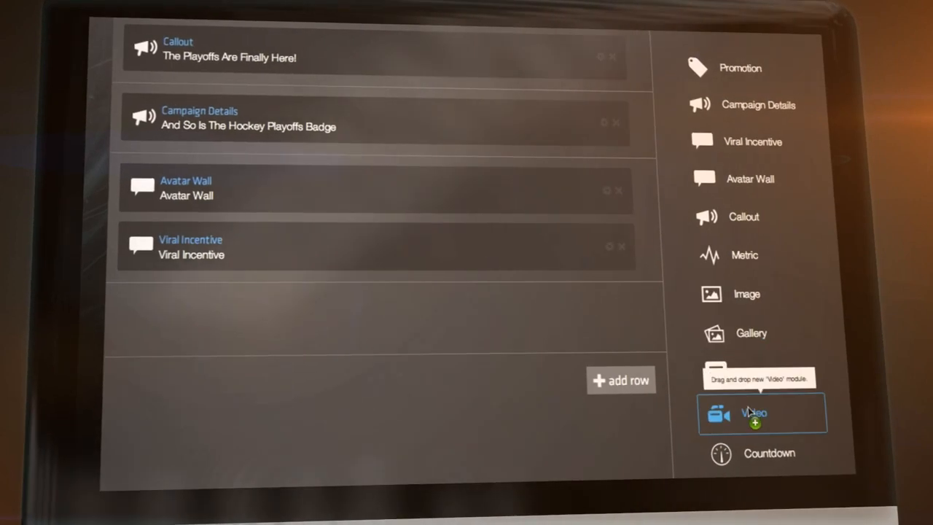
# Step: Drop a Video module from the module list into the hockey playoffs campaign layout
pyautogui.moveTo(761, 414); pyautogui.dragTo(386, 321)
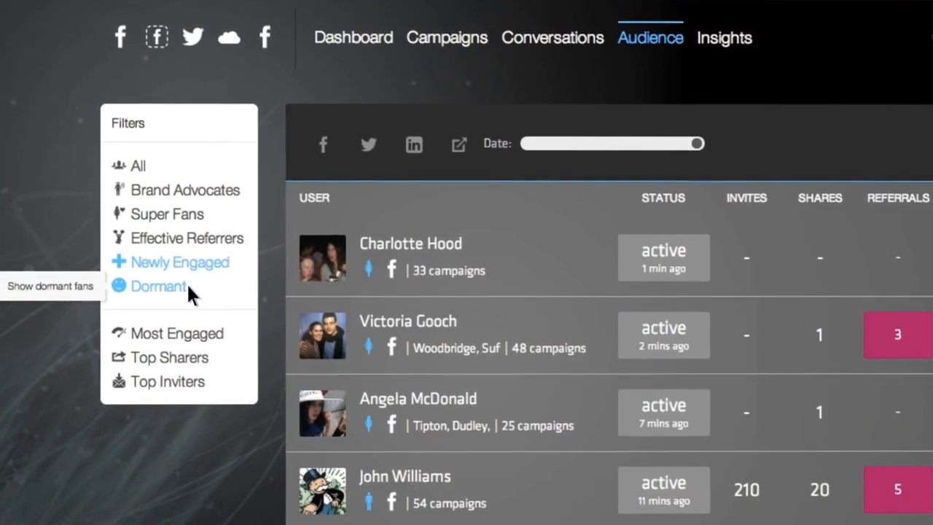
# Step: Filter the audience to Dormant fans and review one fan's interaction timeline and badges
pyautogui.click(157, 286)
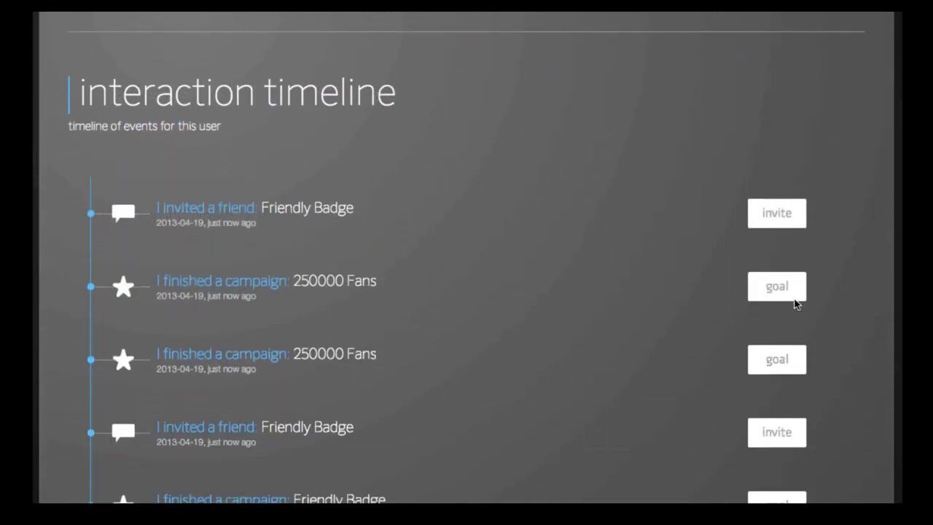
pyautogui.scroll(-3)
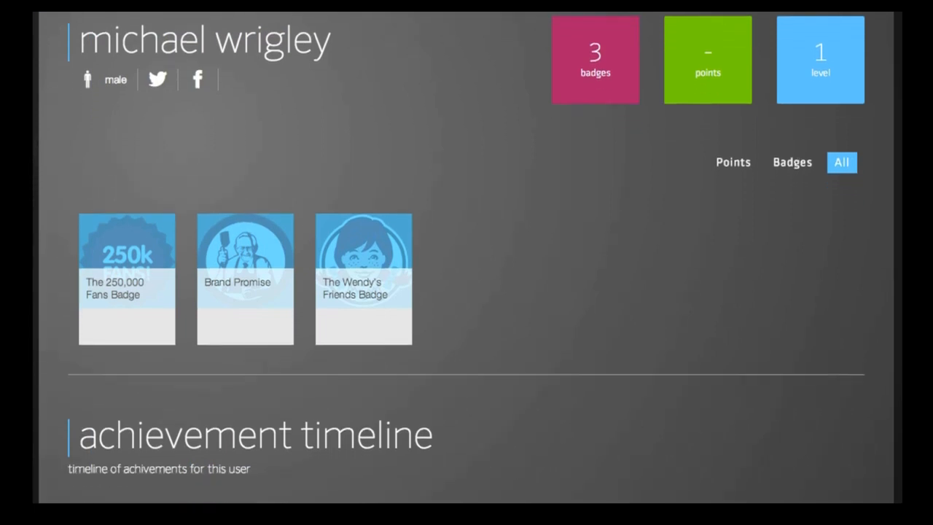
pyautogui.scroll(-3)
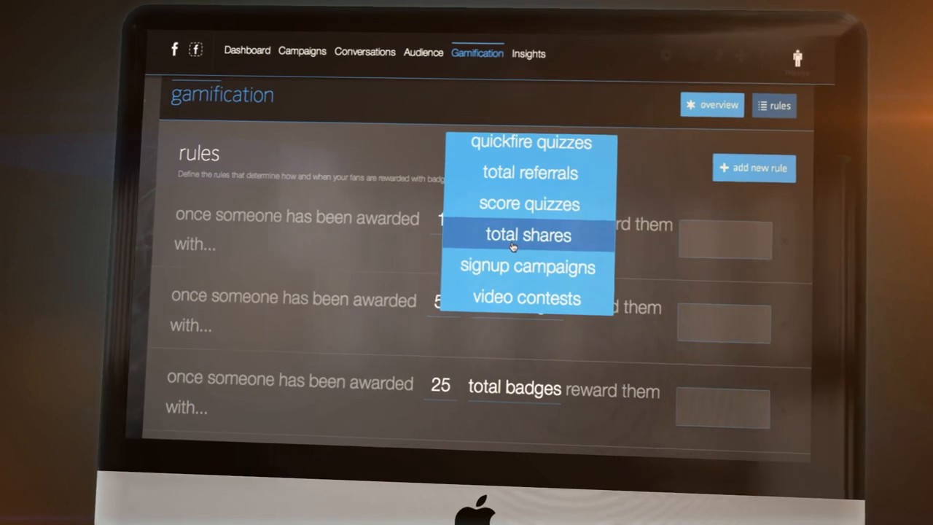
# Step: Base the gamification rule on total shares and review the fan badges page with the friends leaderboard
pyautogui.click(527, 235)
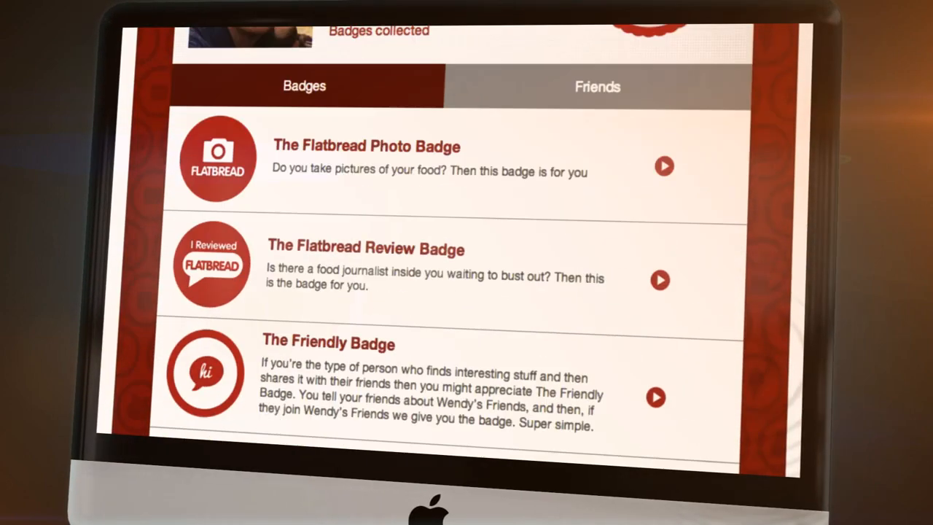
pyautogui.scroll(-3)
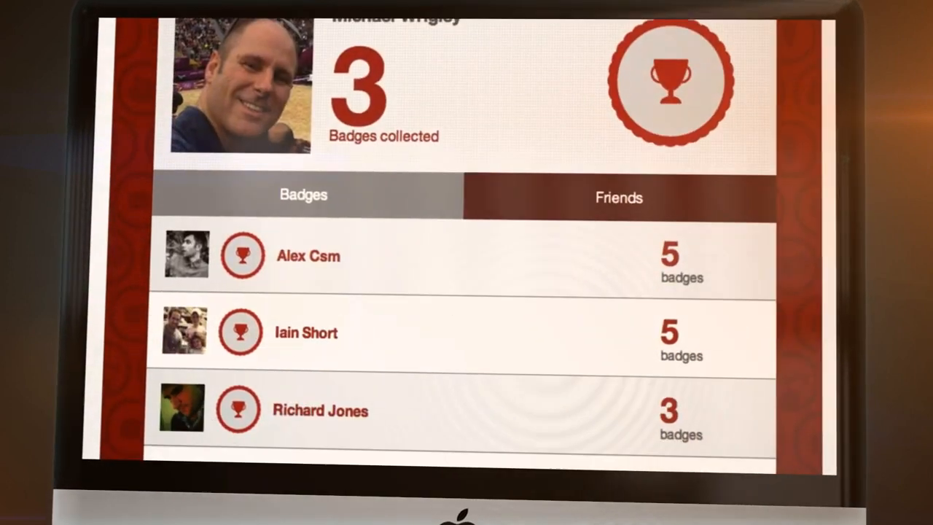
pyautogui.scroll(-3)
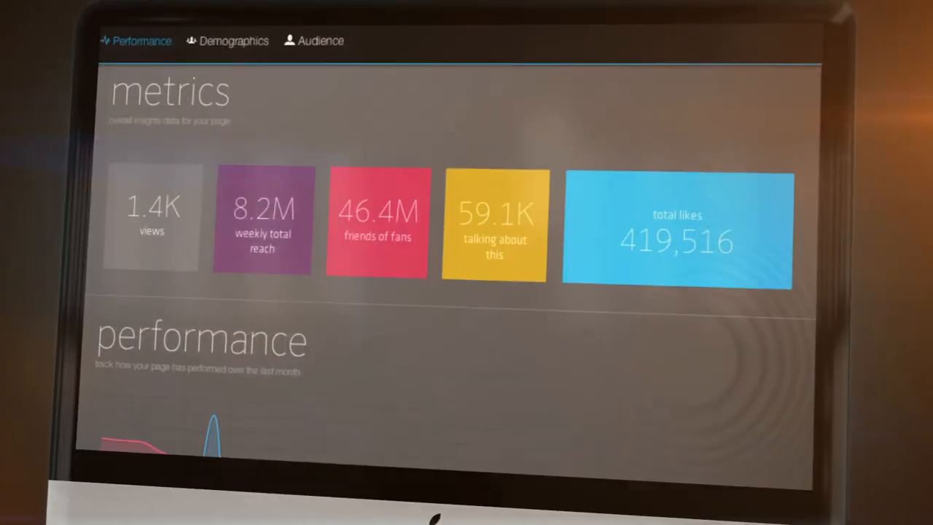
# Step: Scroll the Insights Performance metrics: views, weekly reach, friends of fans and total likes
pyautogui.scroll(-3)
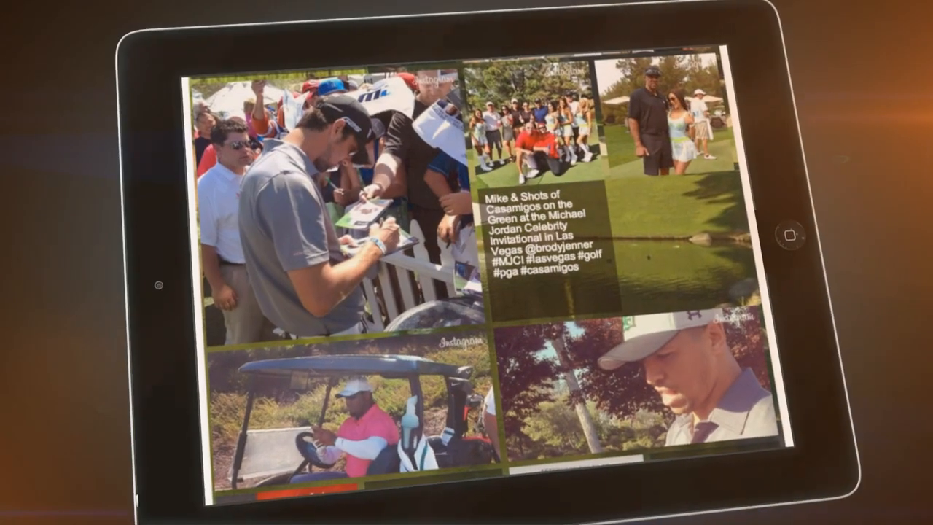
# Step: Scroll through the social hub's curated wall of Instagram photos and tweets
pyautogui.scroll(-3)
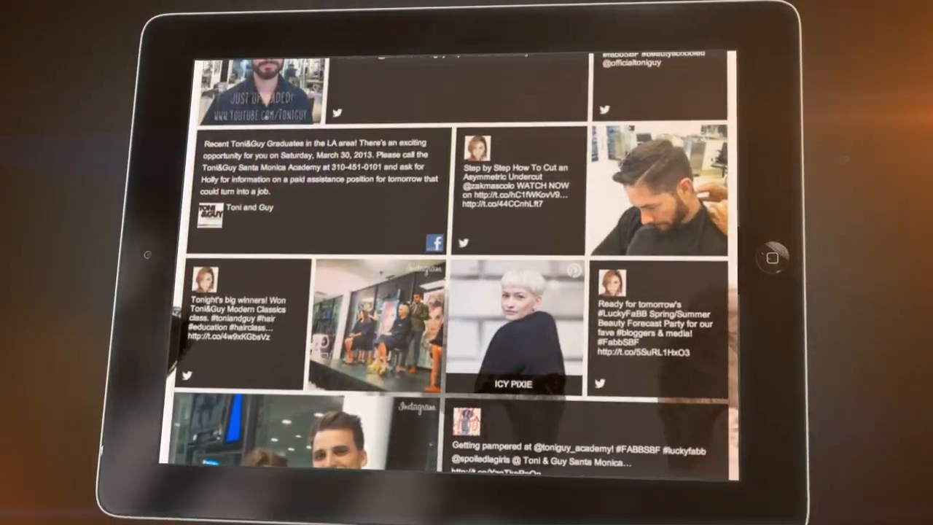
pyautogui.scroll(-3)
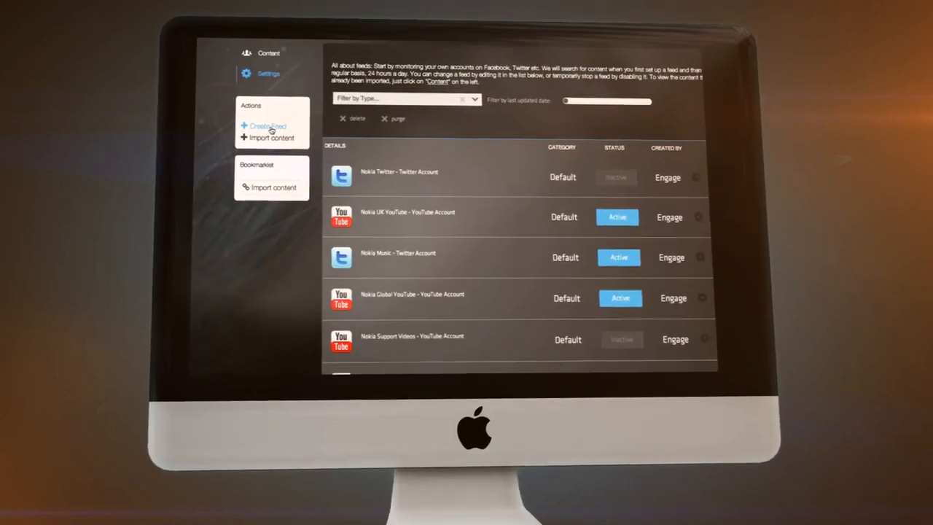
# Step: Create a feed for the nokiamusic stream and update its Facebook tab display format
pyautogui.click(268, 126)
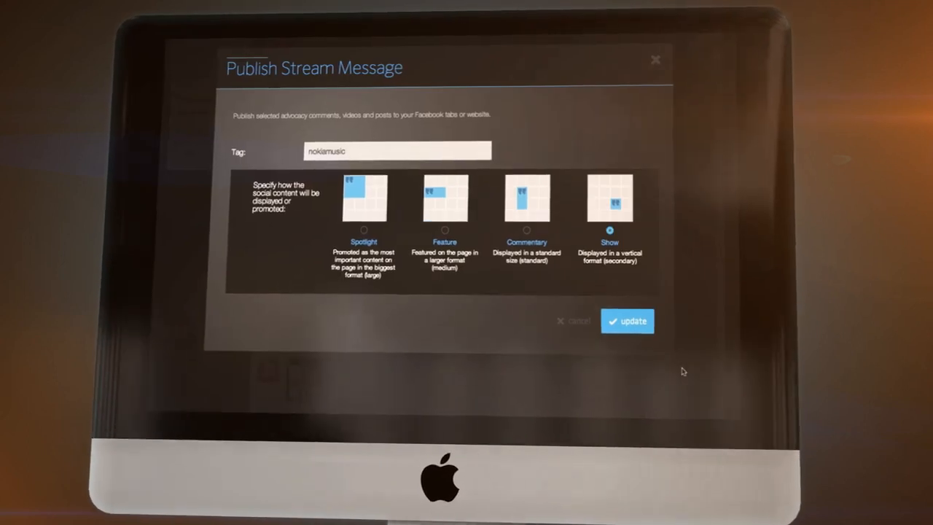
pyautogui.click(627, 321)
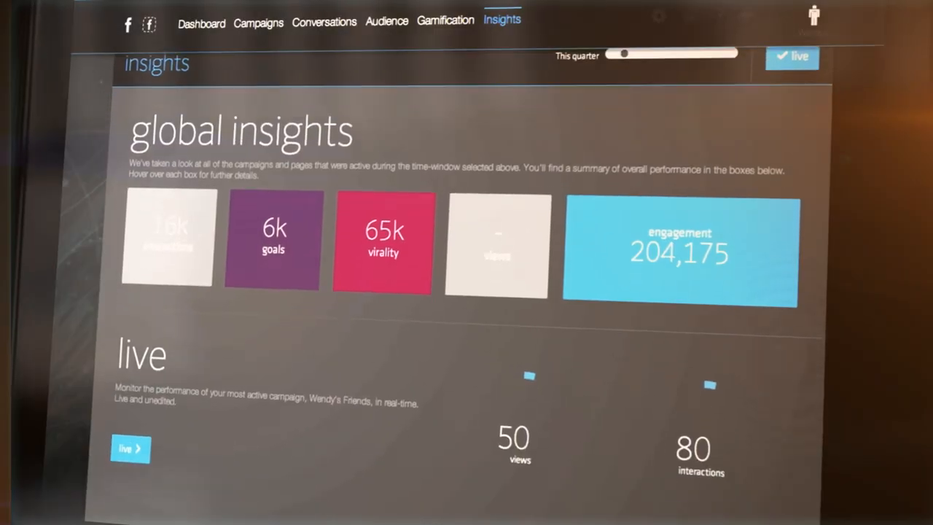
# Step: Scroll global insights to the live campaign chart and on to the EngageSciences marketing homepage
pyautogui.scroll(-3)
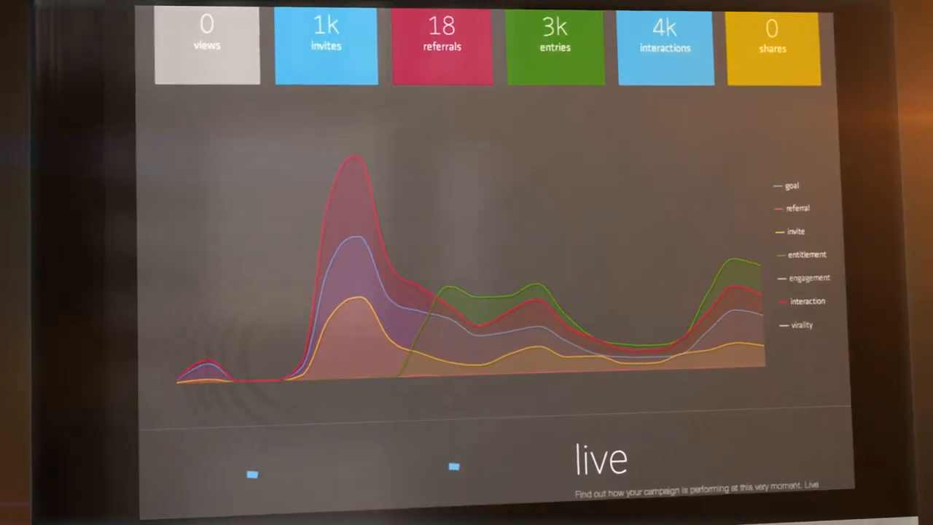
pyautogui.scroll(-3)
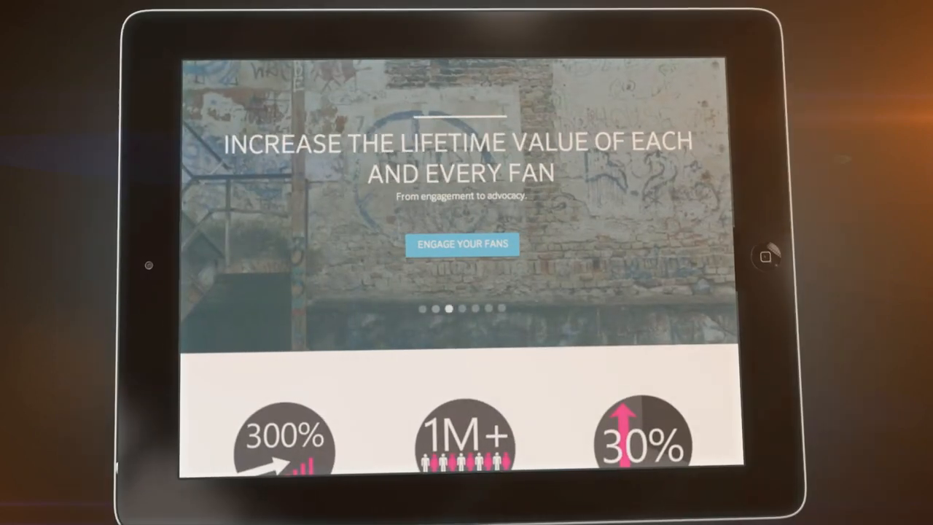
pyautogui.scroll(-3)
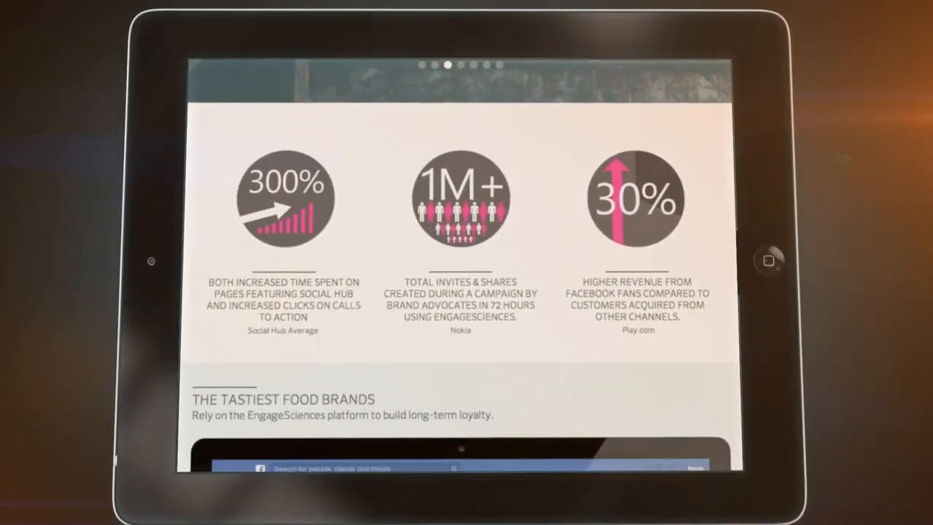